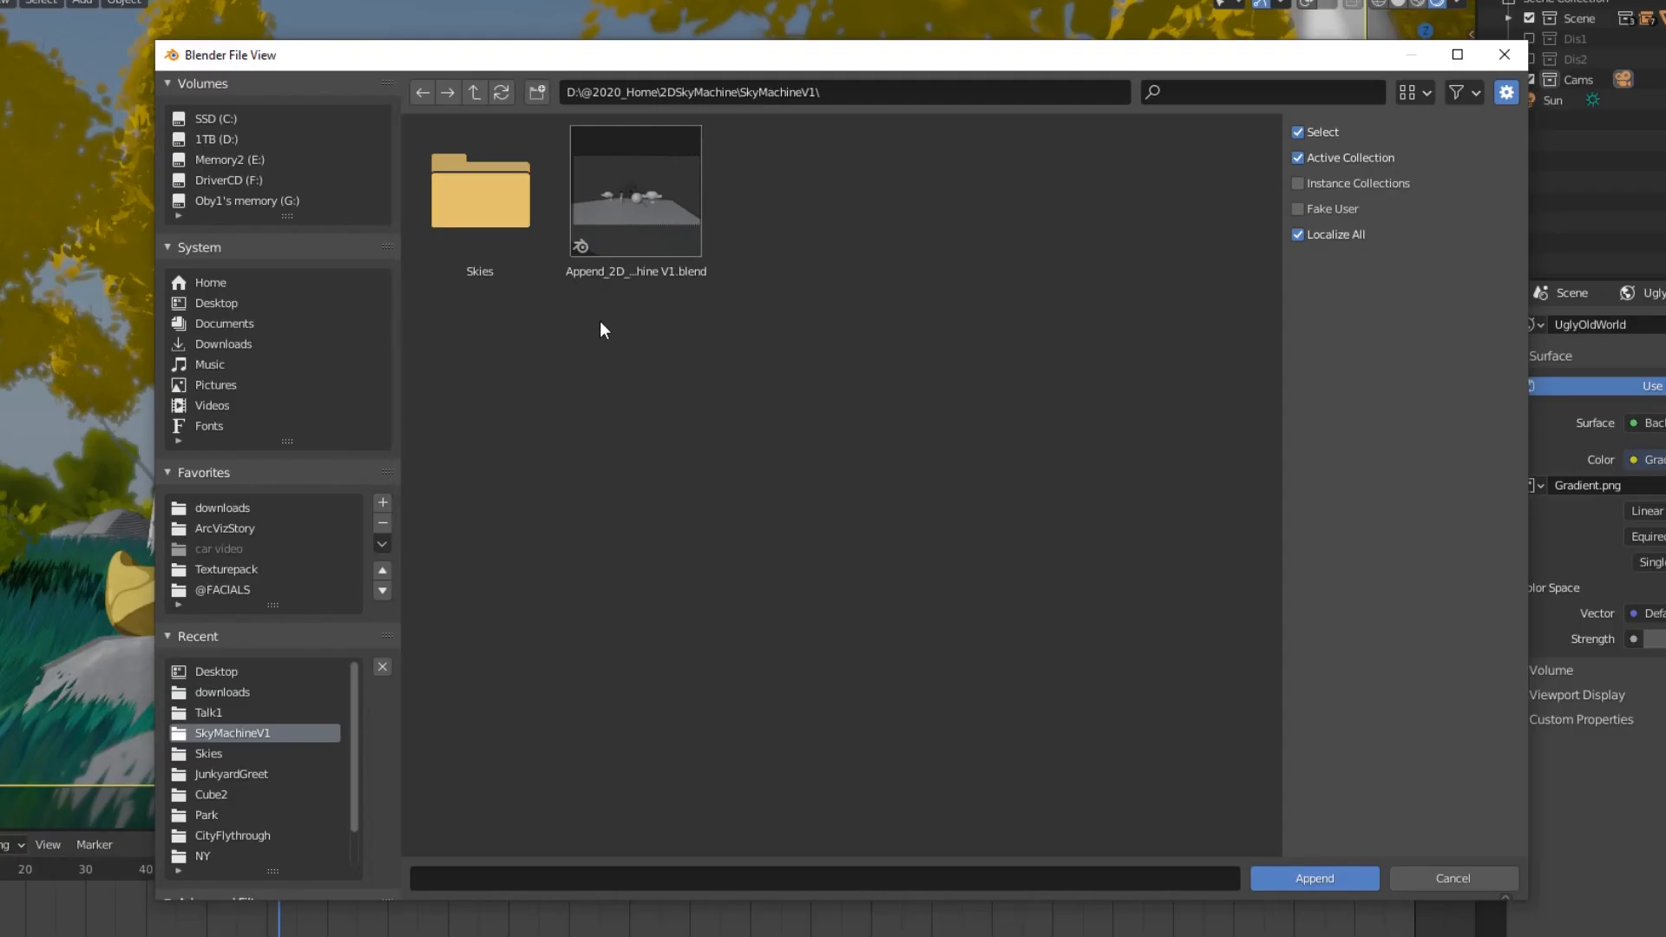
Append the ToonSky world from Append_2D_Sky_Machine V1.blend into the scene.
double_click(635, 187)
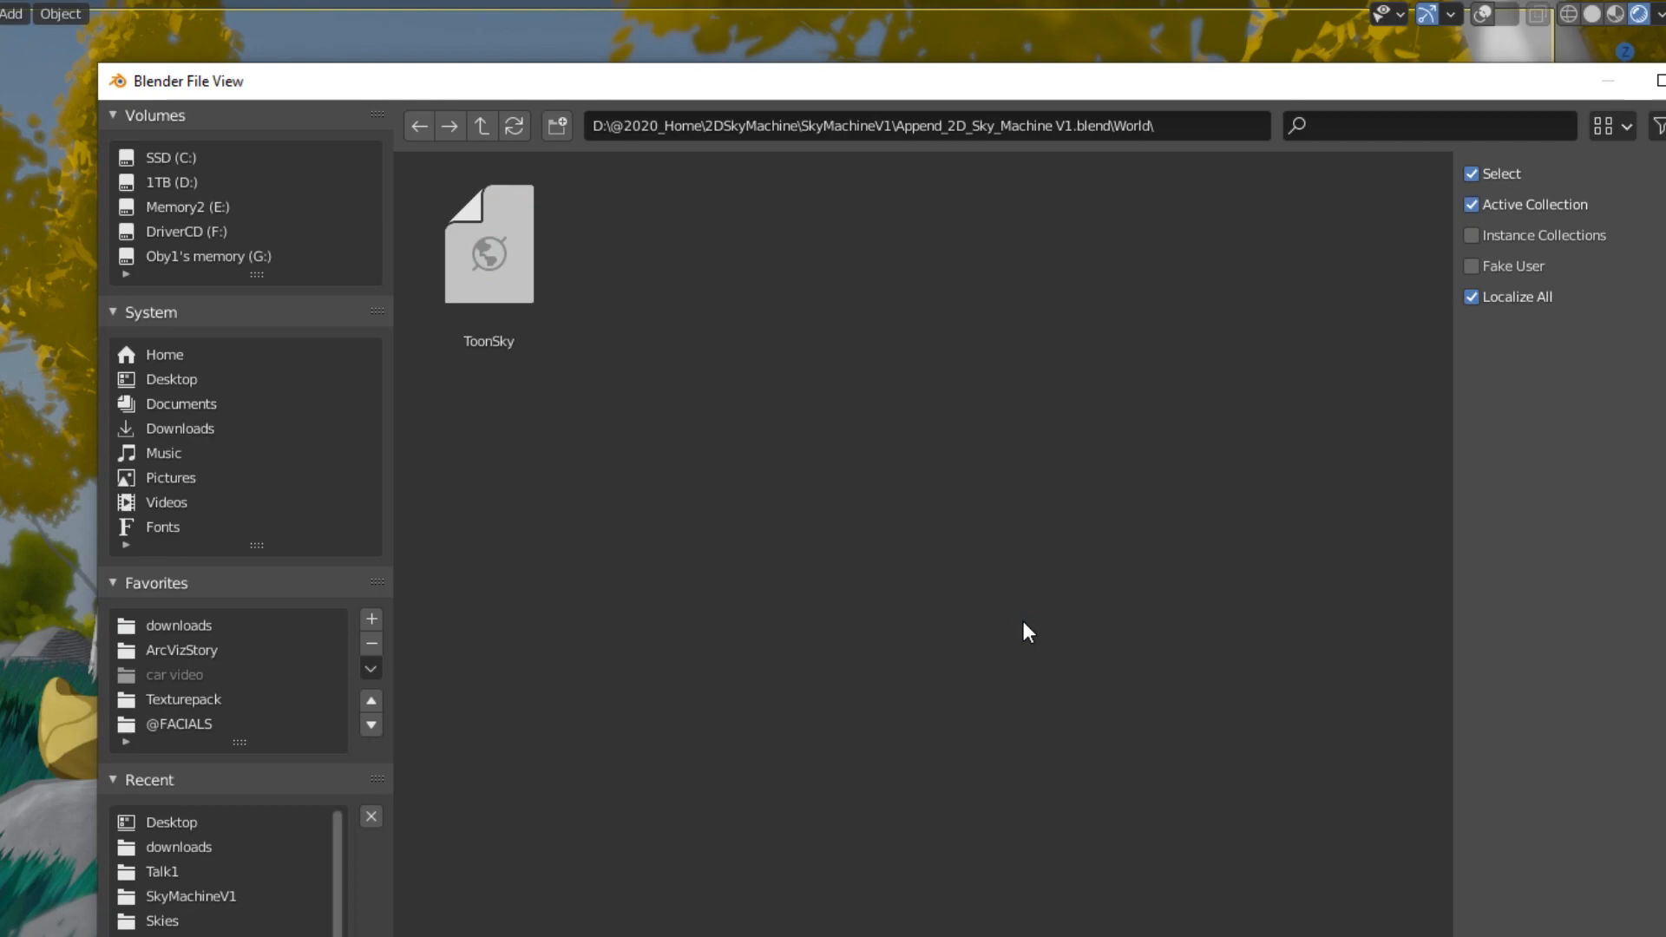
double_click(487, 245)
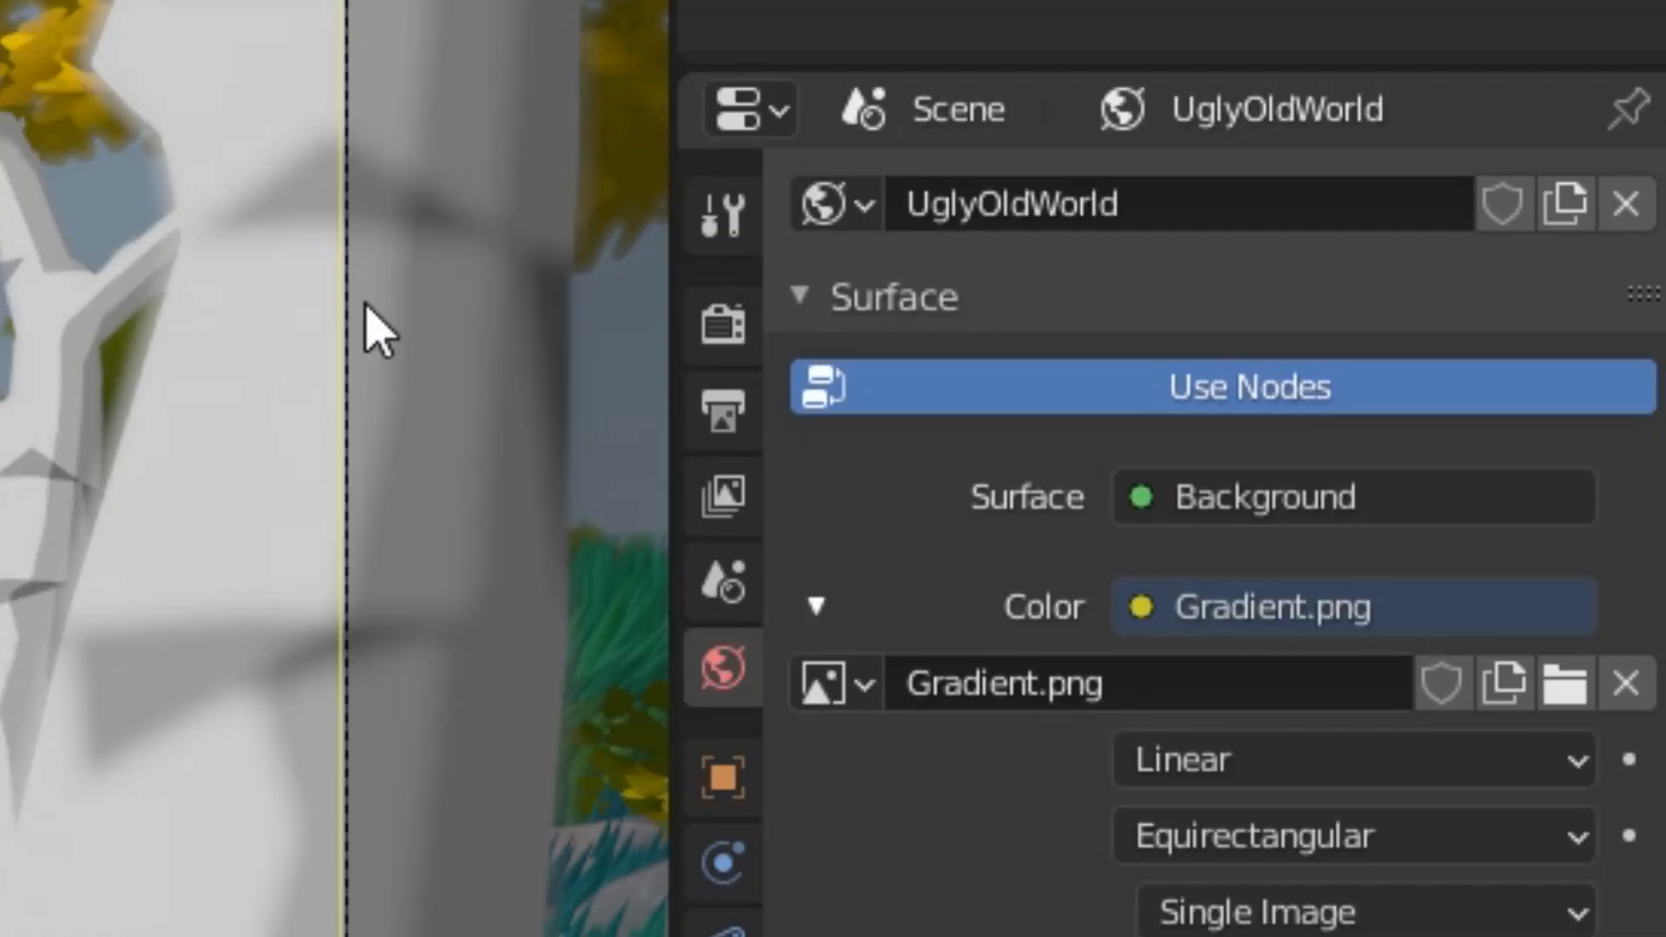
Make ToonSky the scene world and reveal its sky node group's empty Environment Texture.
left_click(831, 203)
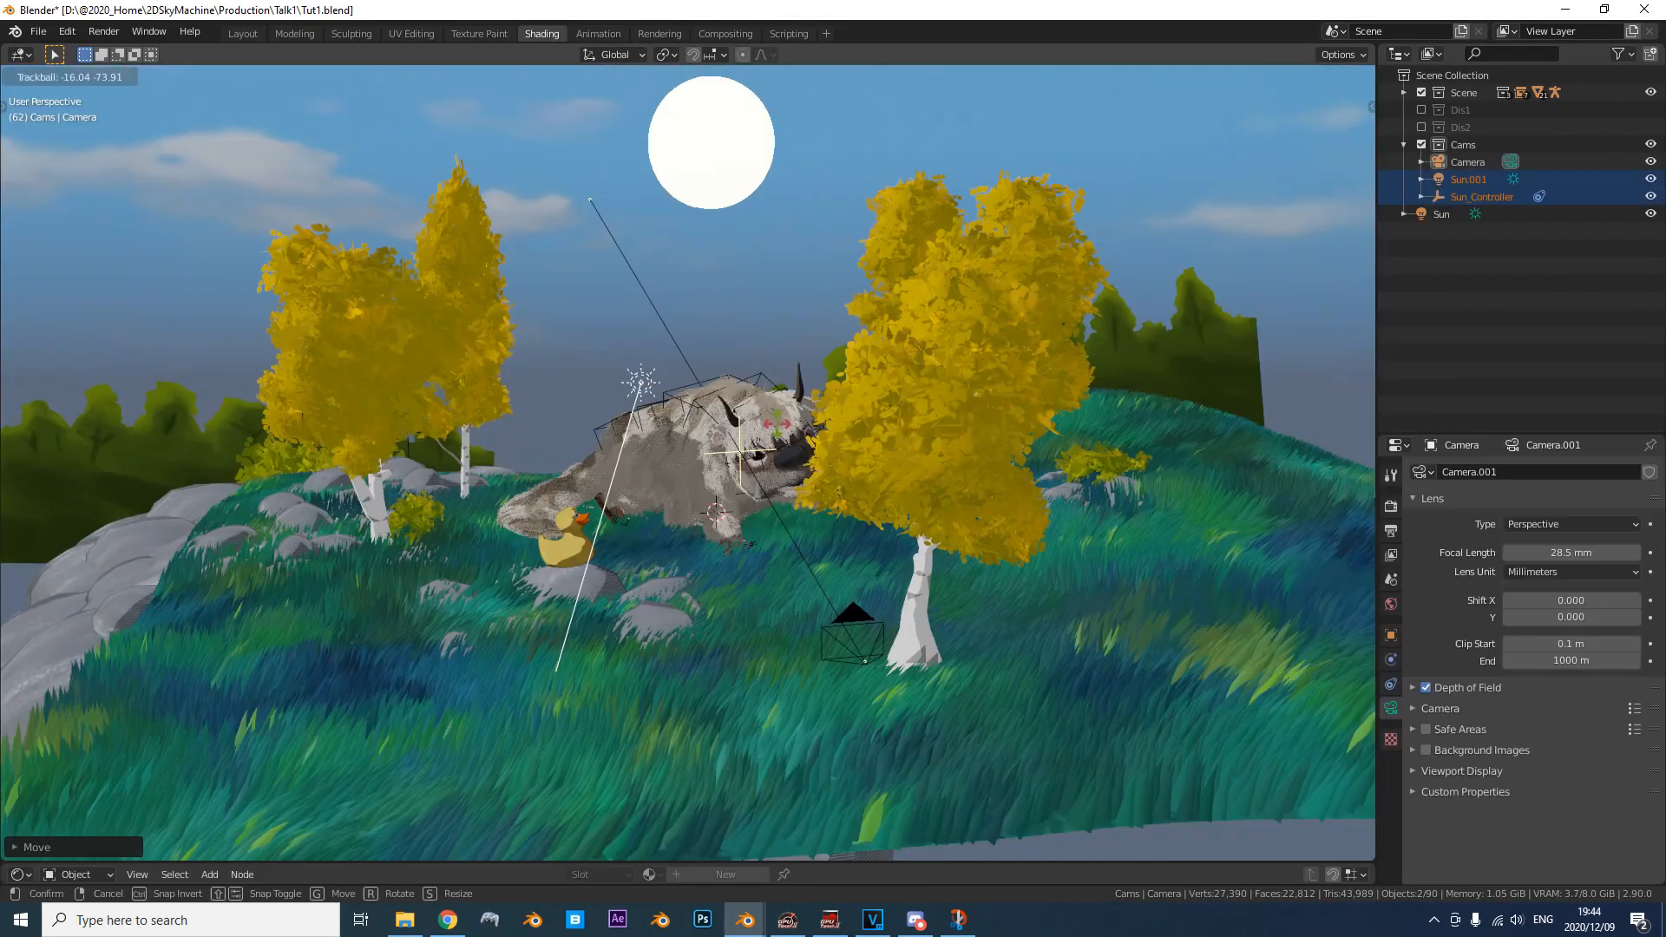
left_click(243, 33)
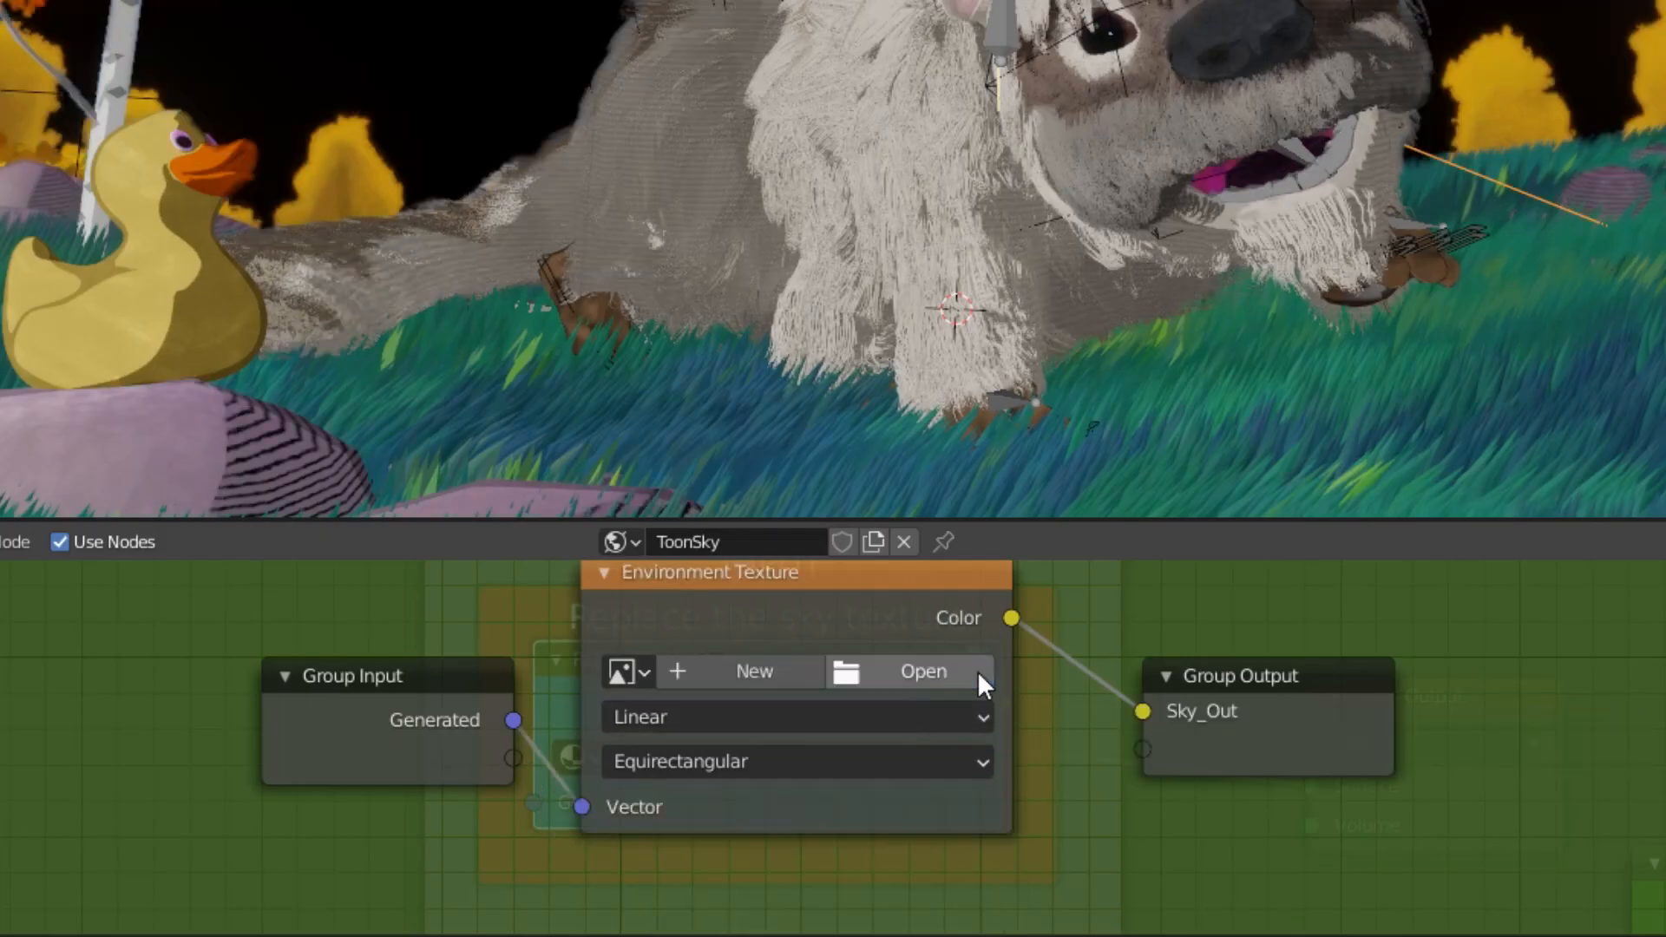
Browse from the Environment Texture node into the Skies folder of six included sky images.
left_click(920, 670)
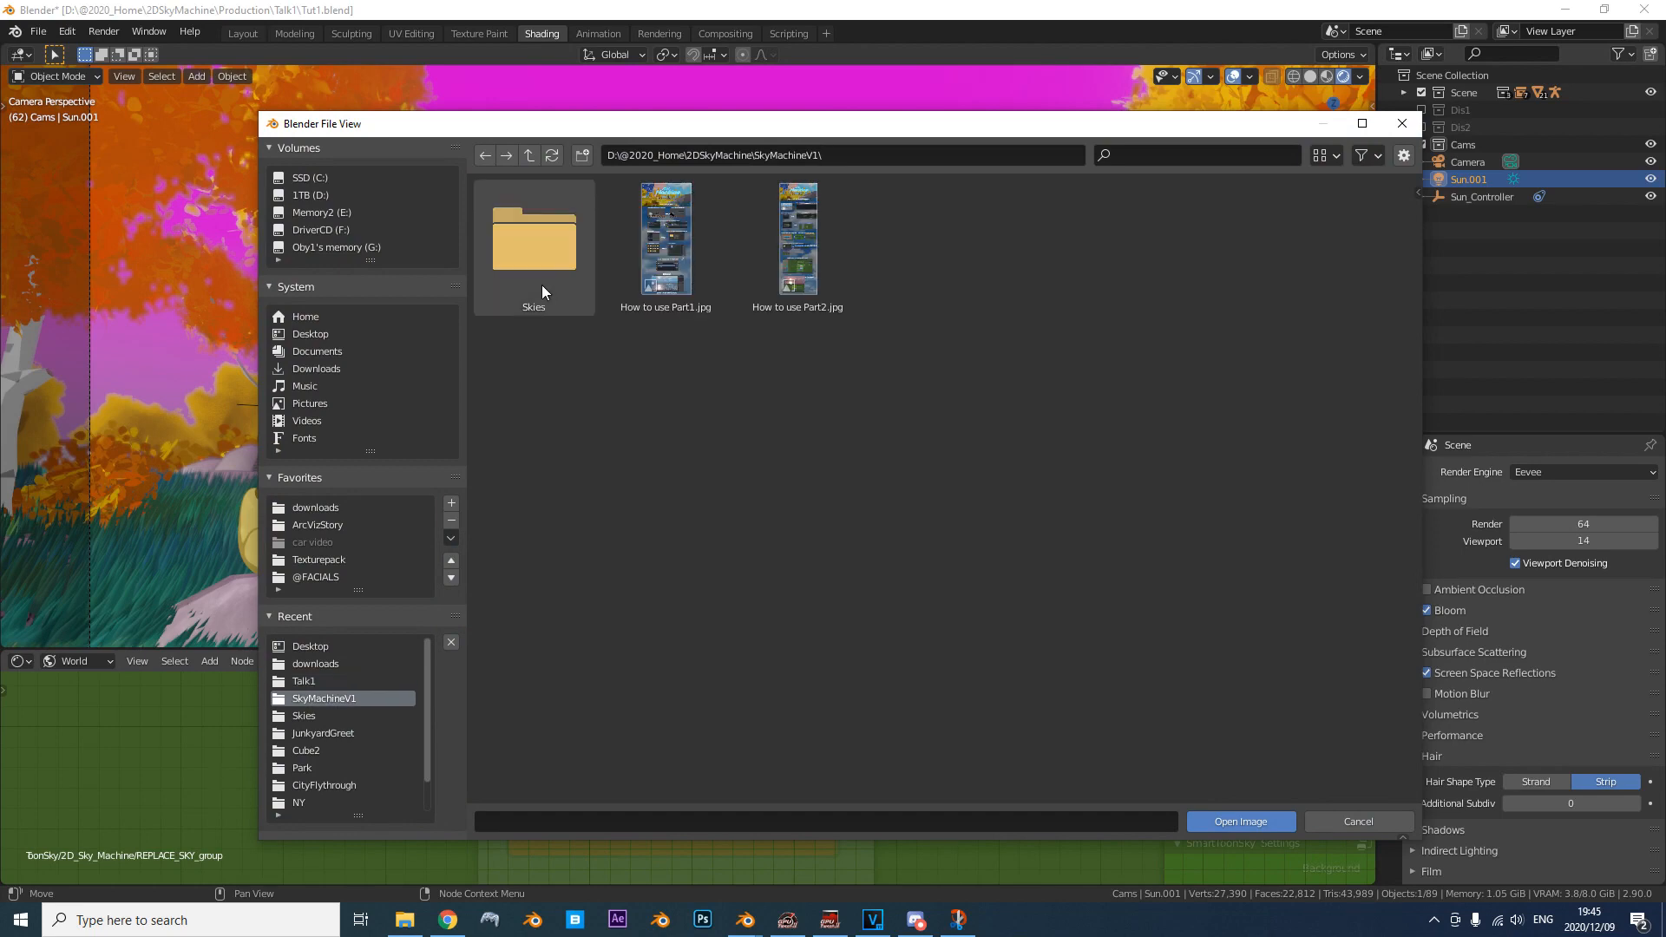
double_click(533, 237)
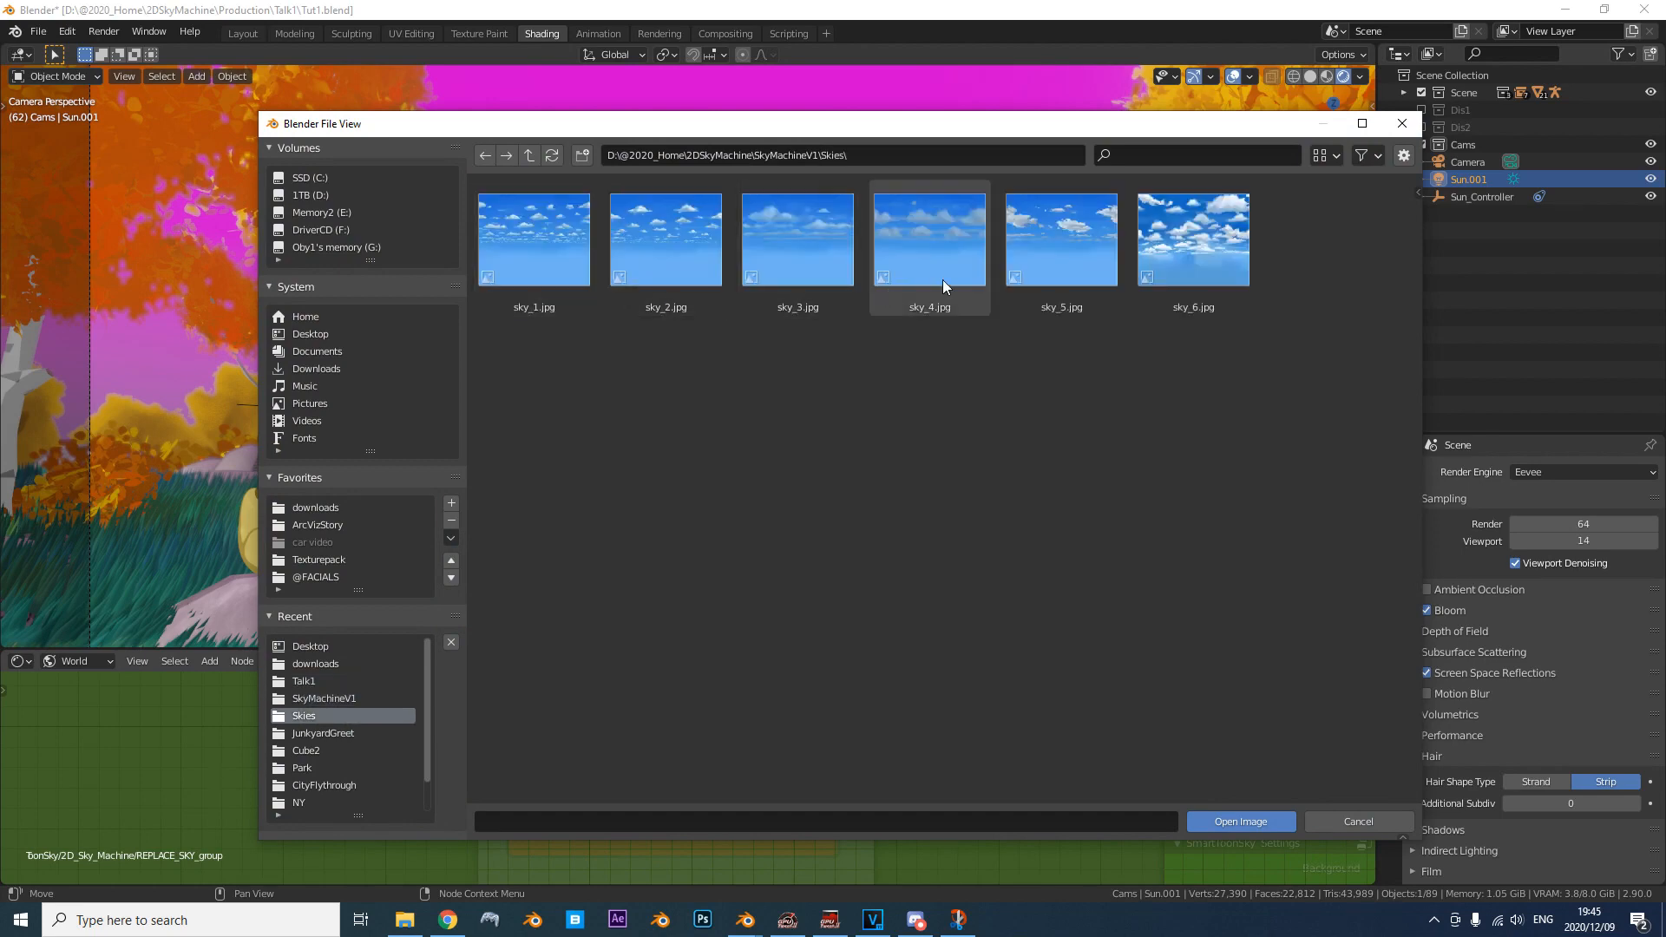